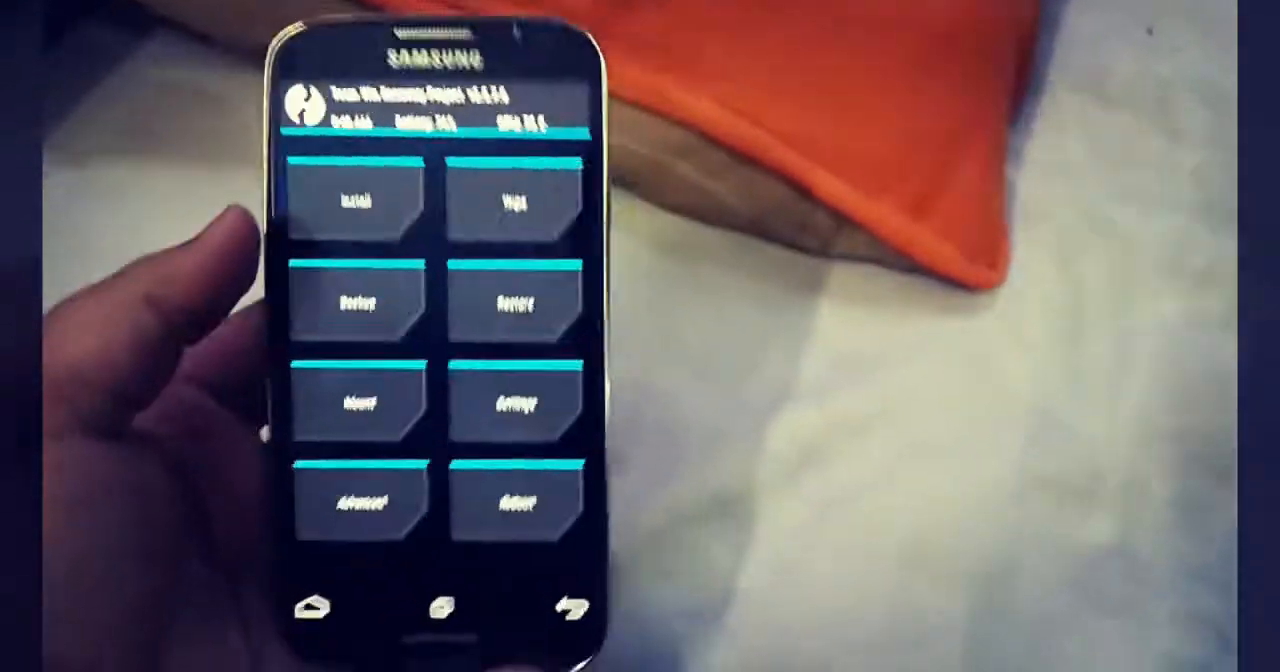
Step: Browse the Install file list to the zips in /external_sd/Custom on the micro SD card
left_click(364, 196)
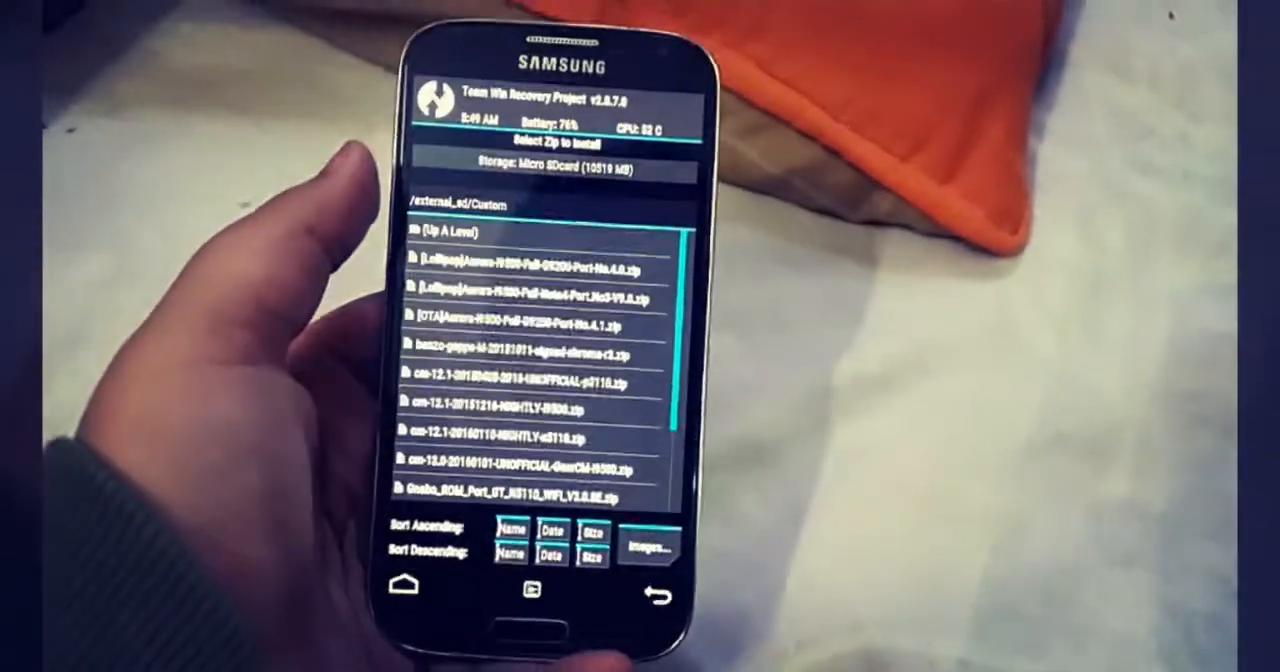
scroll("down", 3)
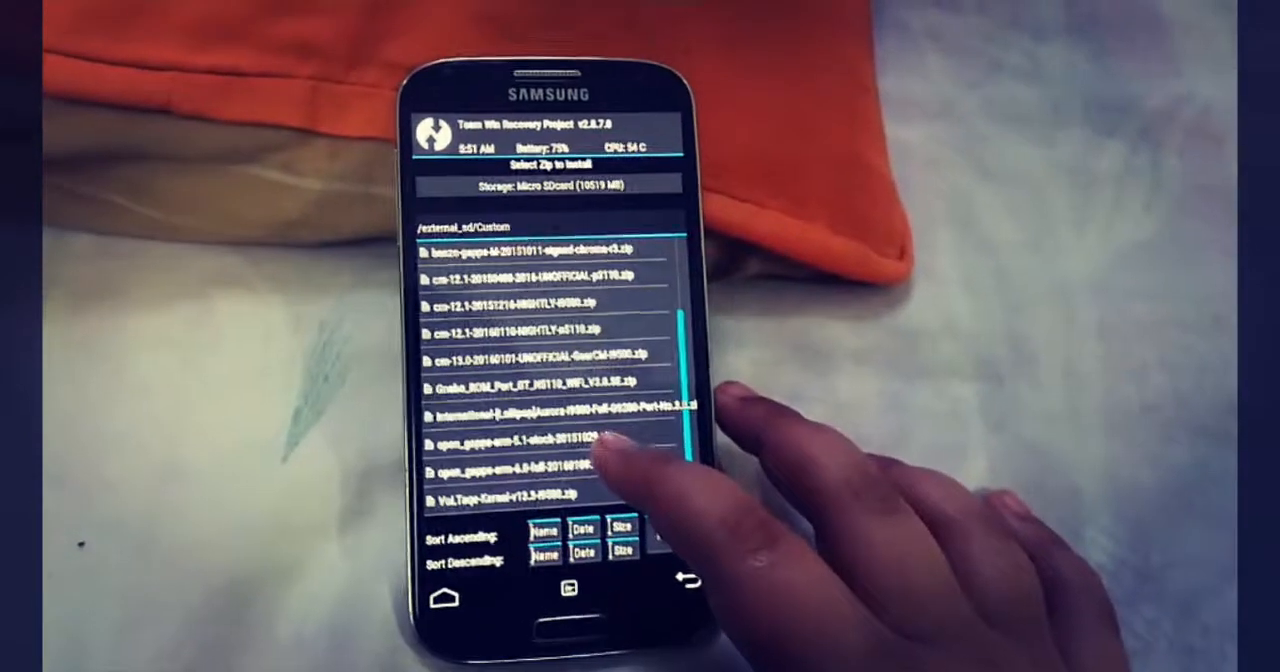
Step: Select the open_gapps ARM 5.1 zip, queuing it on the install confirmation screen
left_click(540, 456)
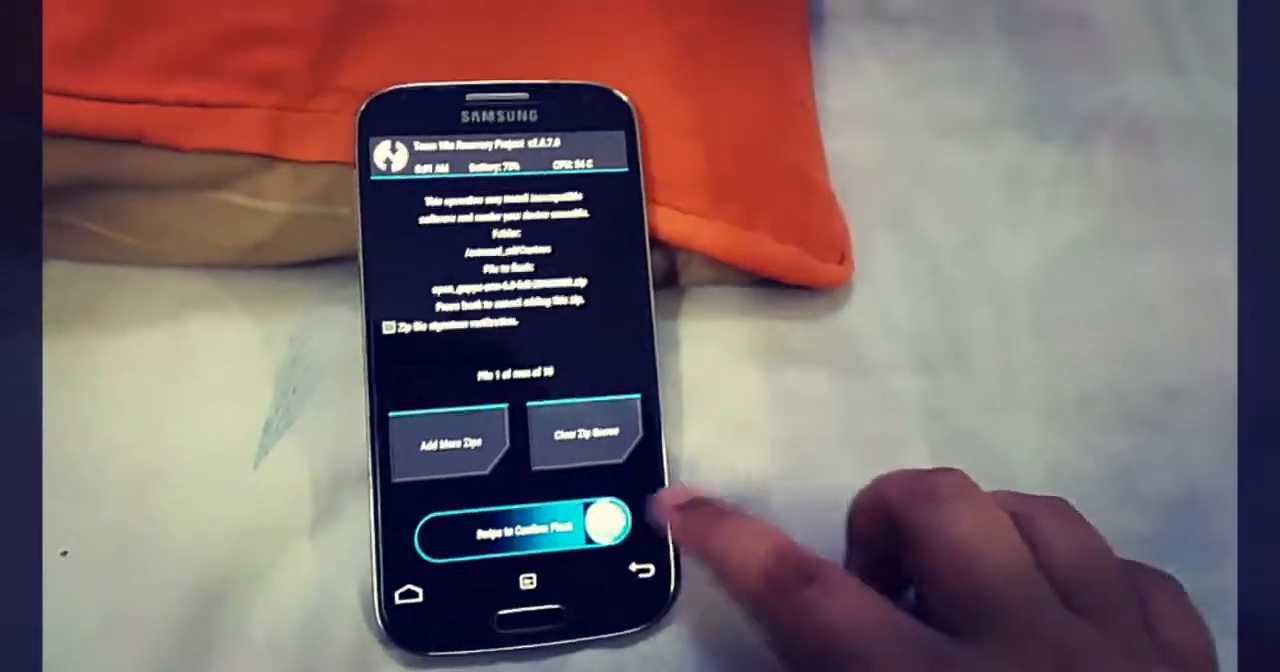